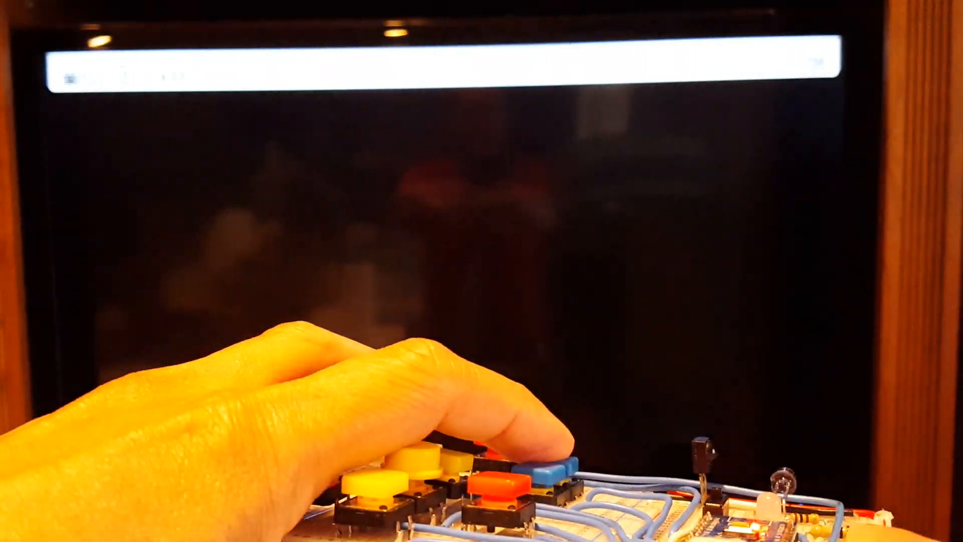
Switch the TV to channel 3-2 KMTV-D2 using the blue breadboard push button.
click(541, 466)
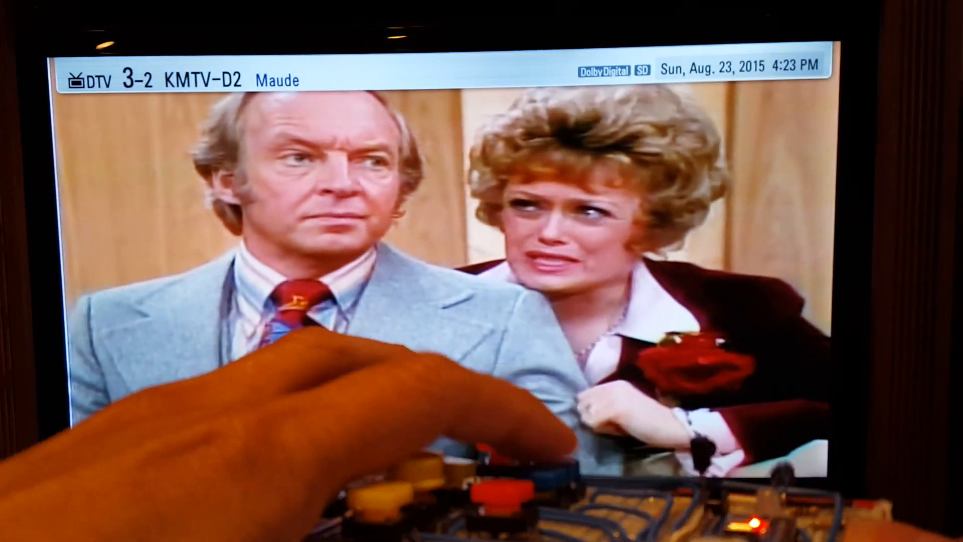